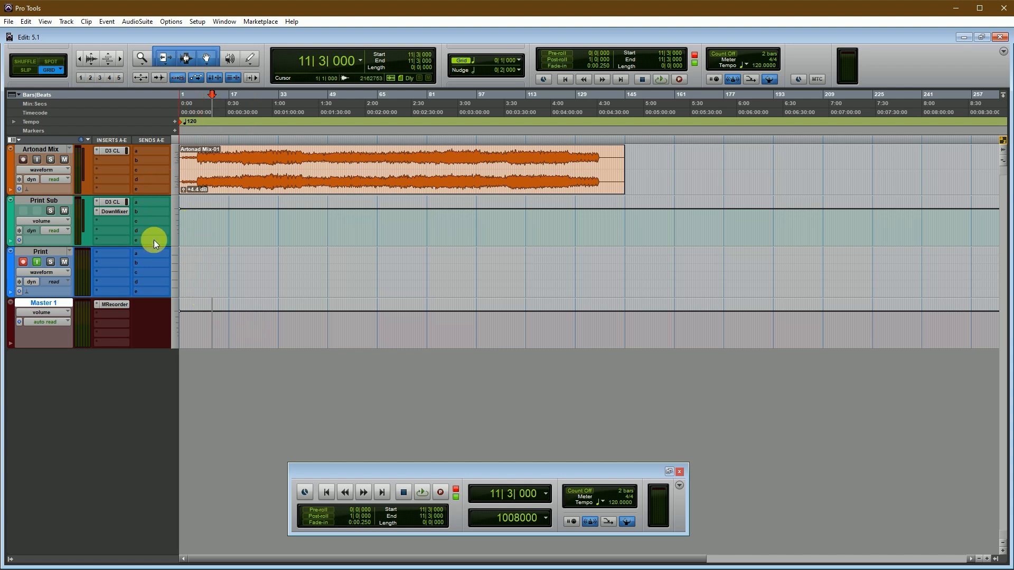
mouse_move(166, 218)
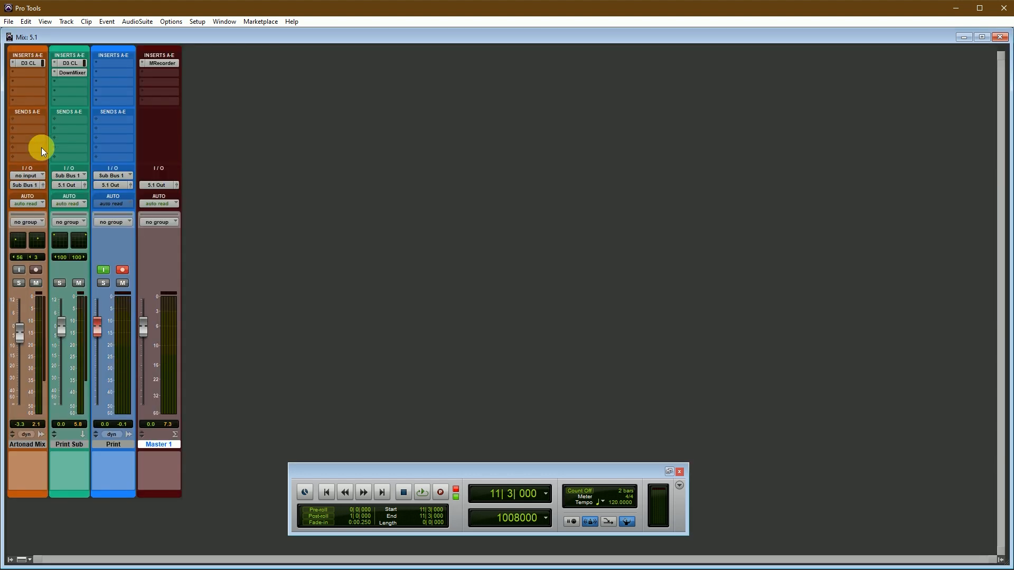
mouse_move(951, 6)
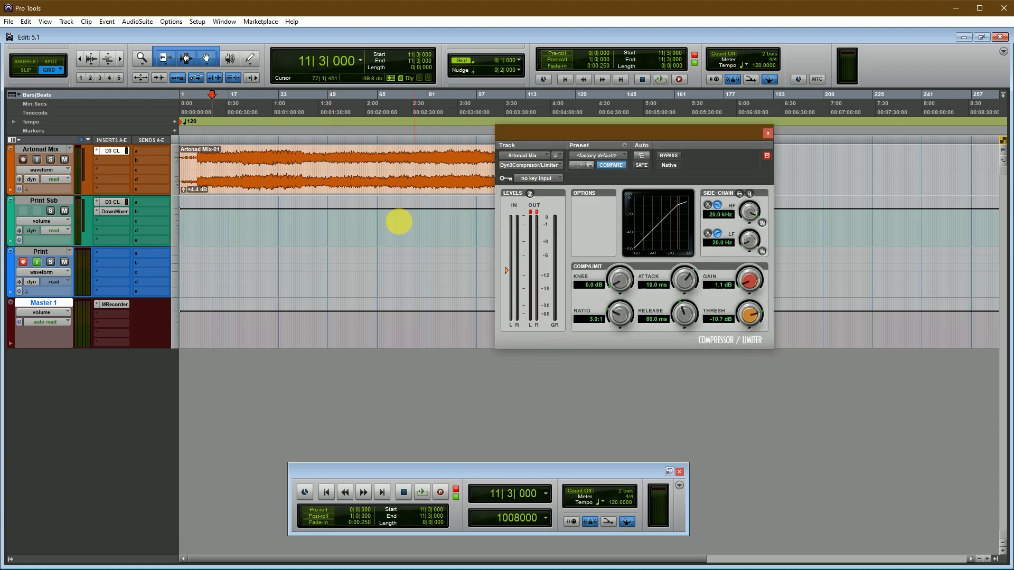
Step: Start playback, attempt to bypass the compressor on Artonad Mix and dismiss the 'does not support bypass' alert
click(422, 492)
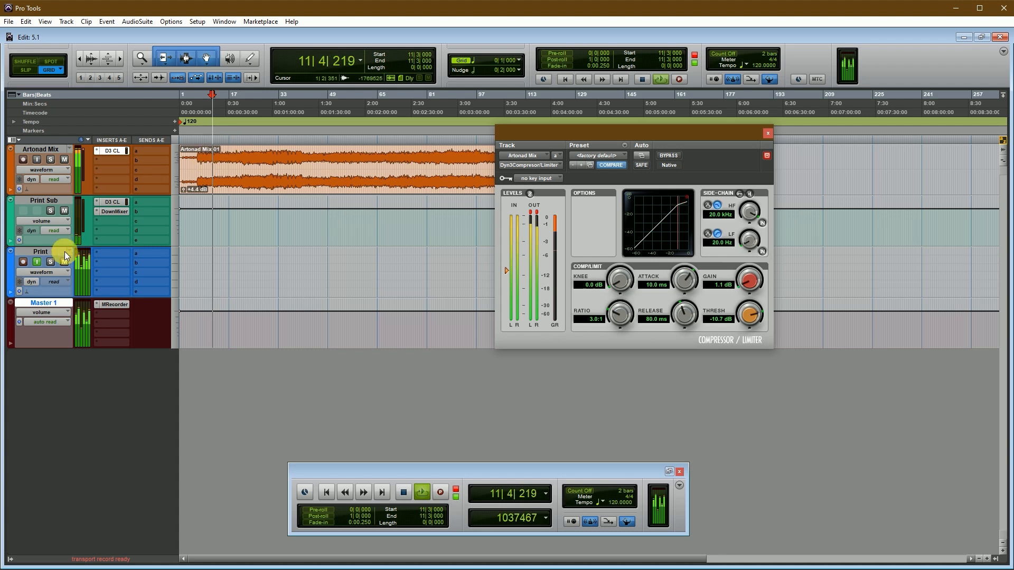
click(667, 155)
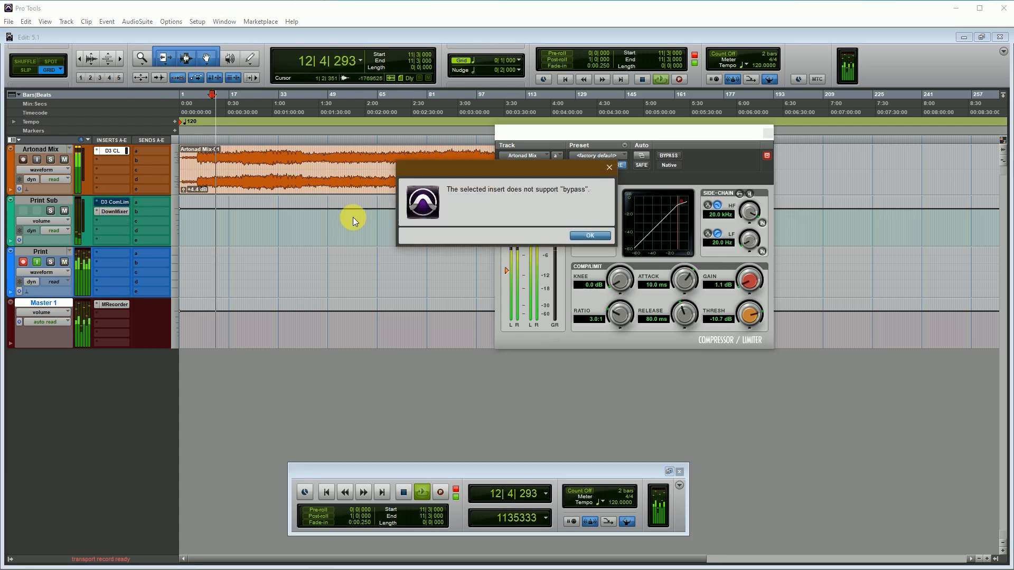
click(588, 236)
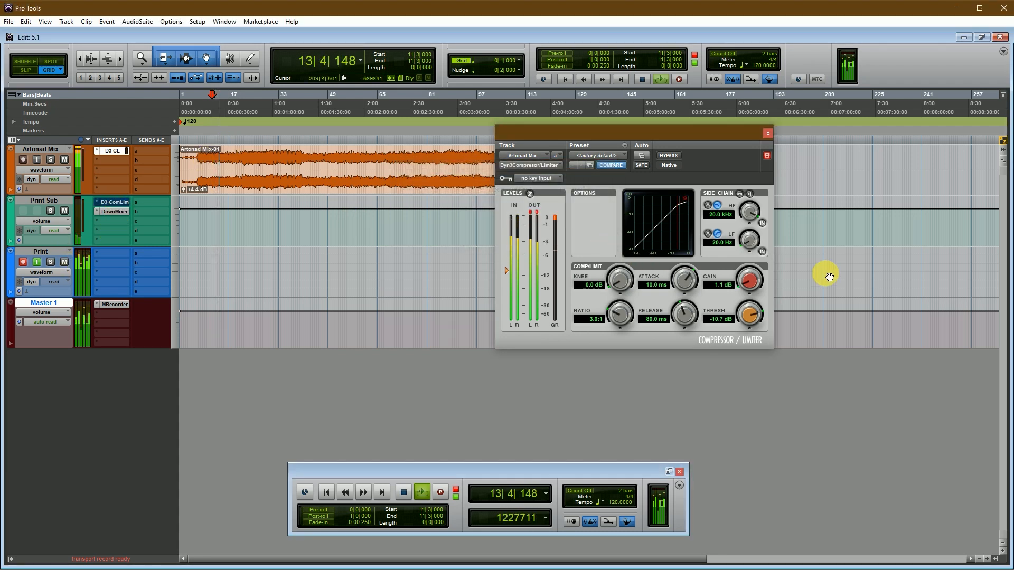
click(768, 133)
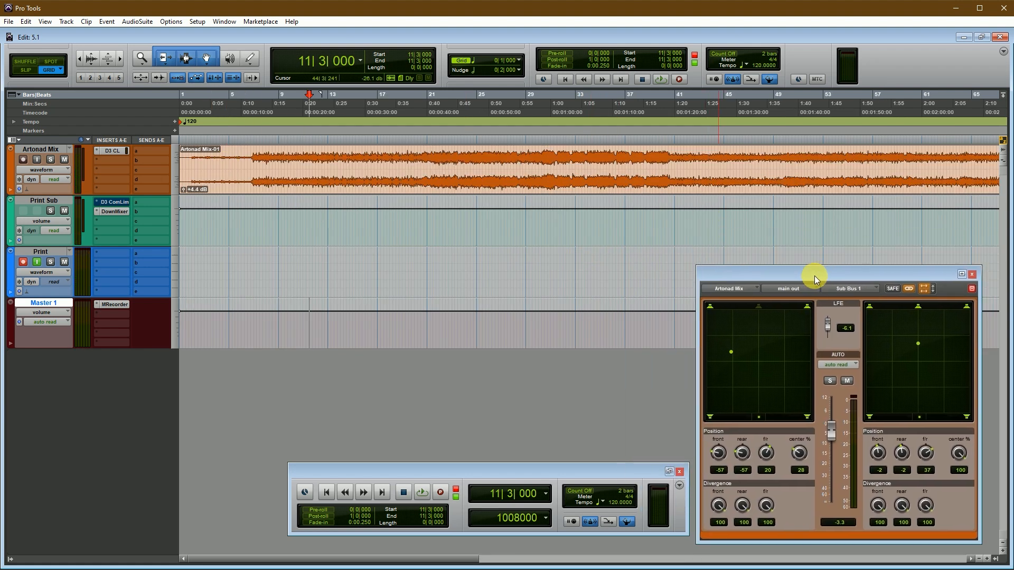
Step: Stop the transport to end playback before viewing Artonad Mix's 5.1 Output panner
click(440, 492)
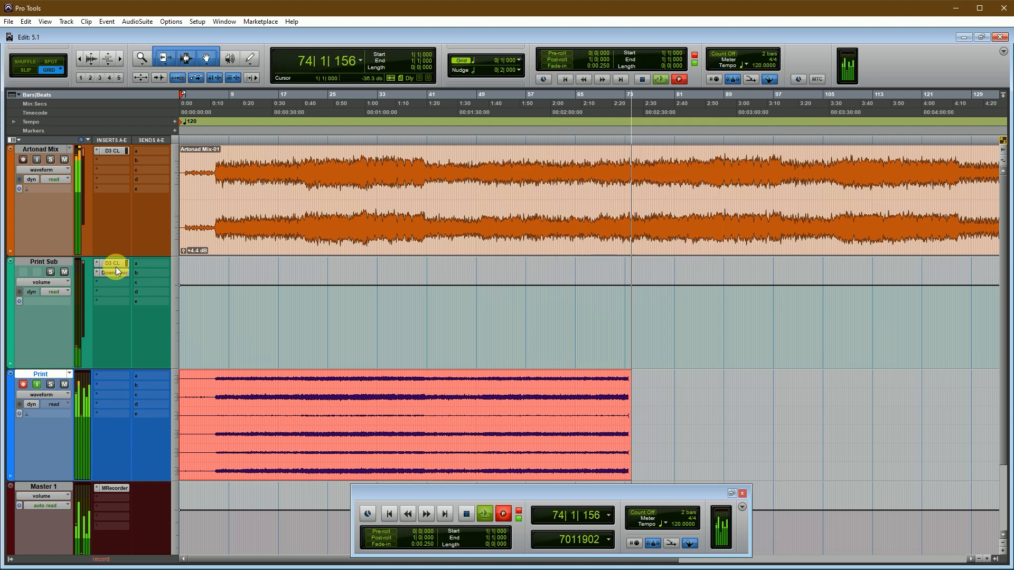
Step: Record-enable the Print track so the 5.1 sub bus prints as a six-channel recording
click(113, 272)
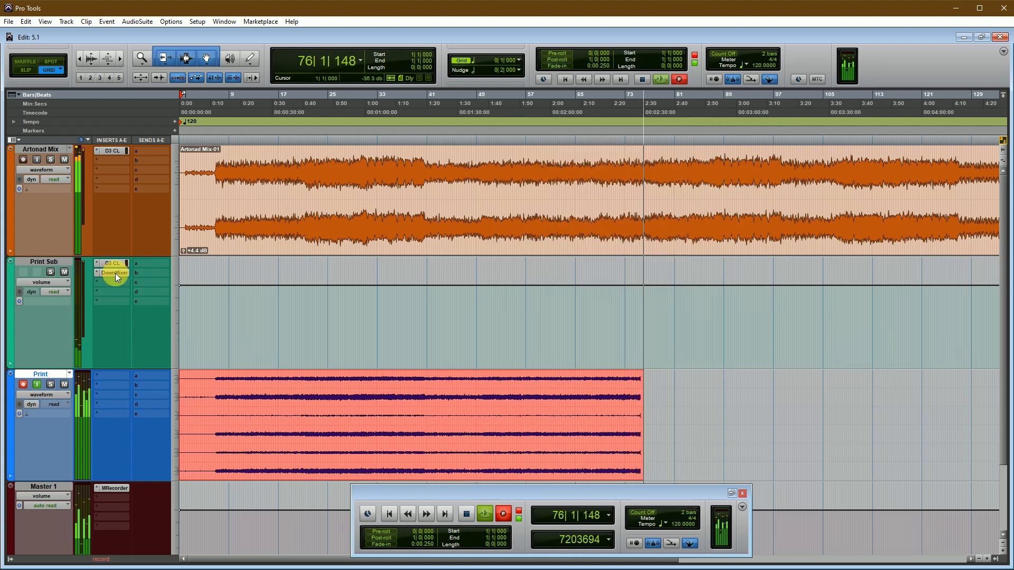
mouse_move(116, 272)
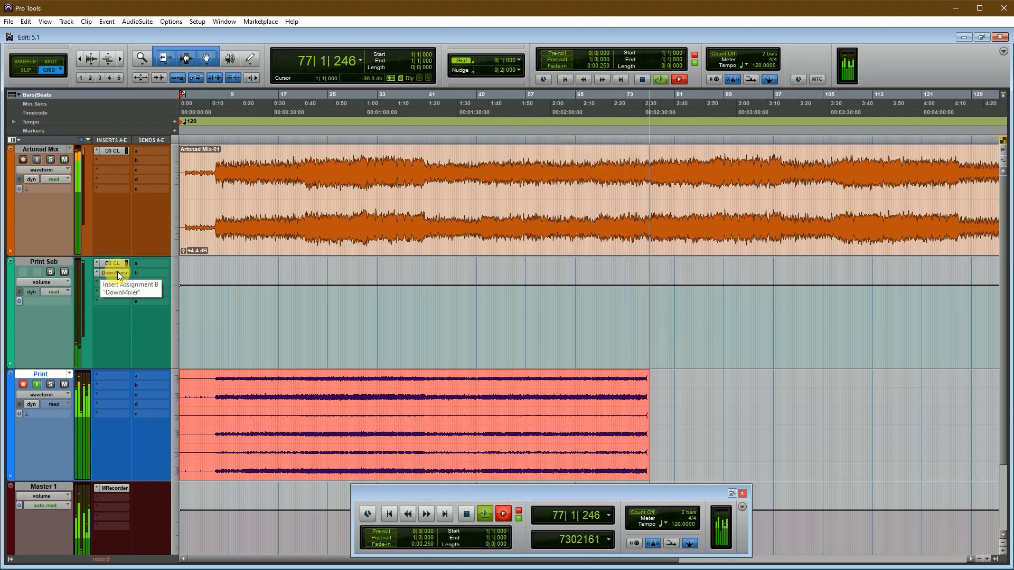